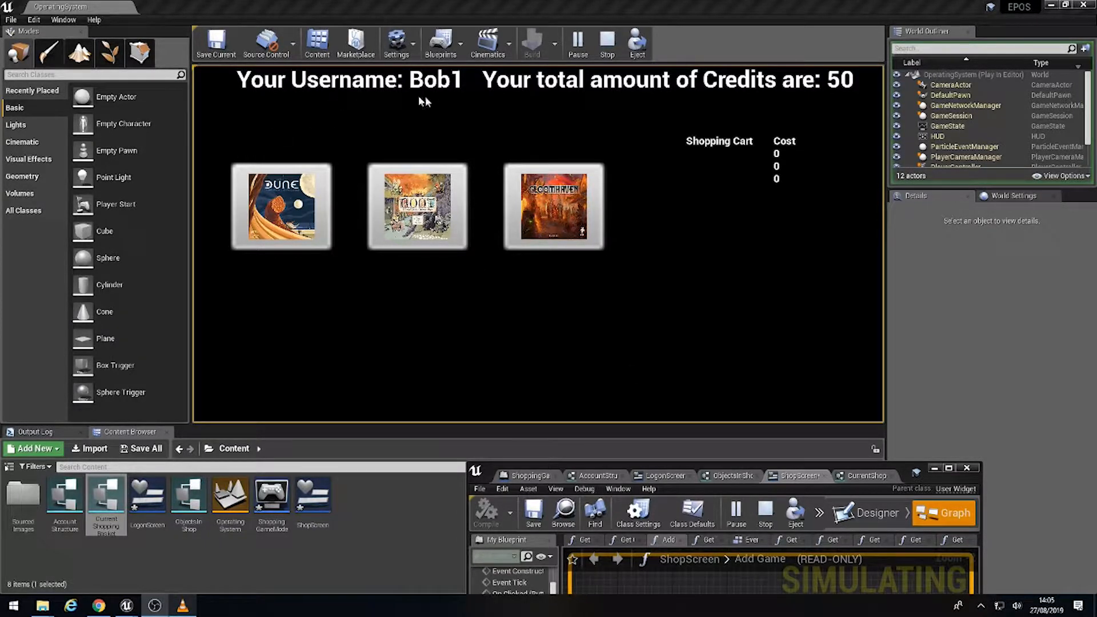
mouse_move(264, 179)
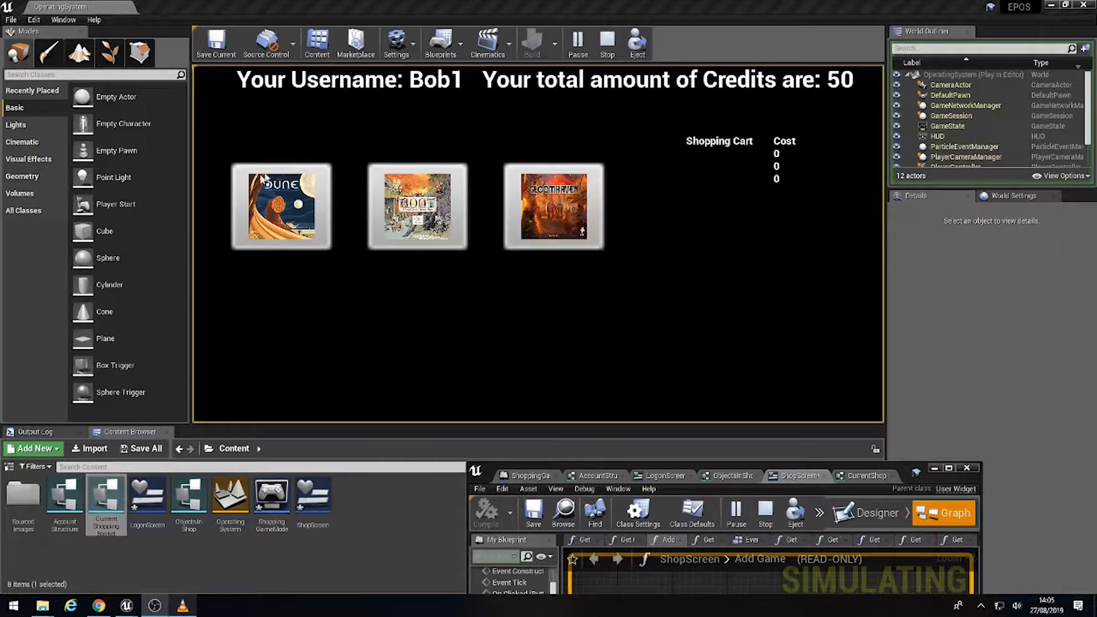
mouse_move(811, 176)
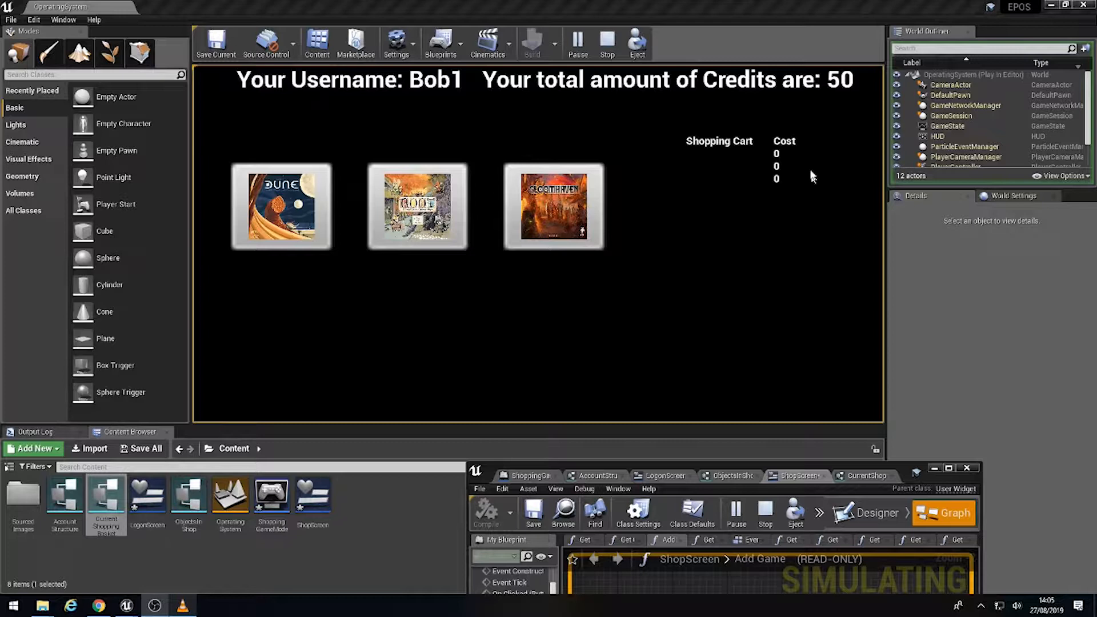
Buy Root, Gloomhaven and Dune in the simulated shop and see them overwrite the cart's first entry.
click(417, 206)
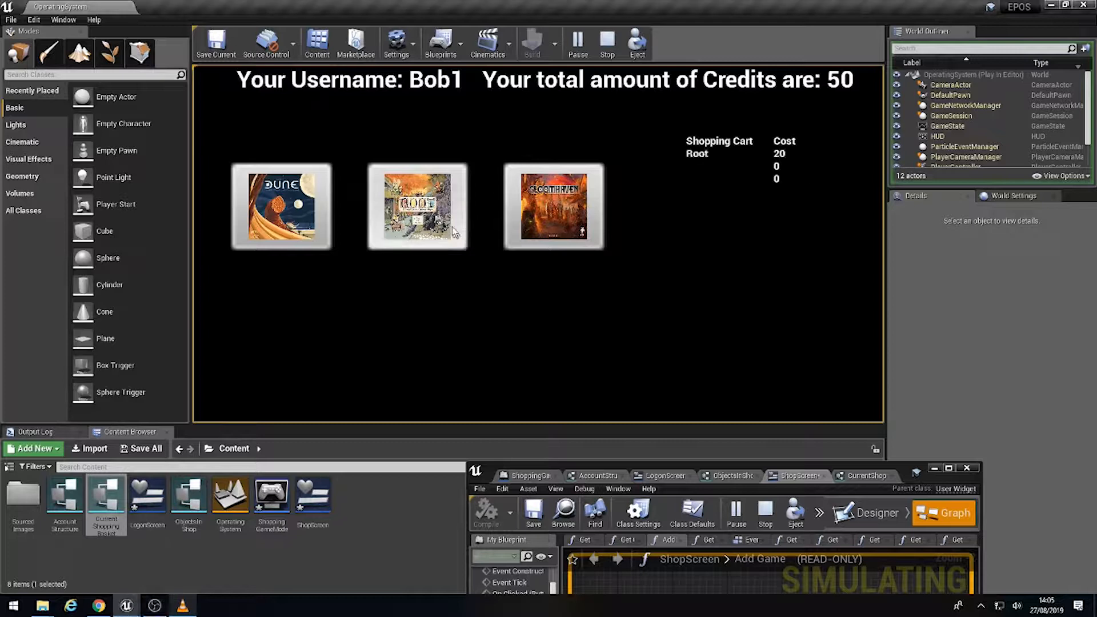
click(417, 207)
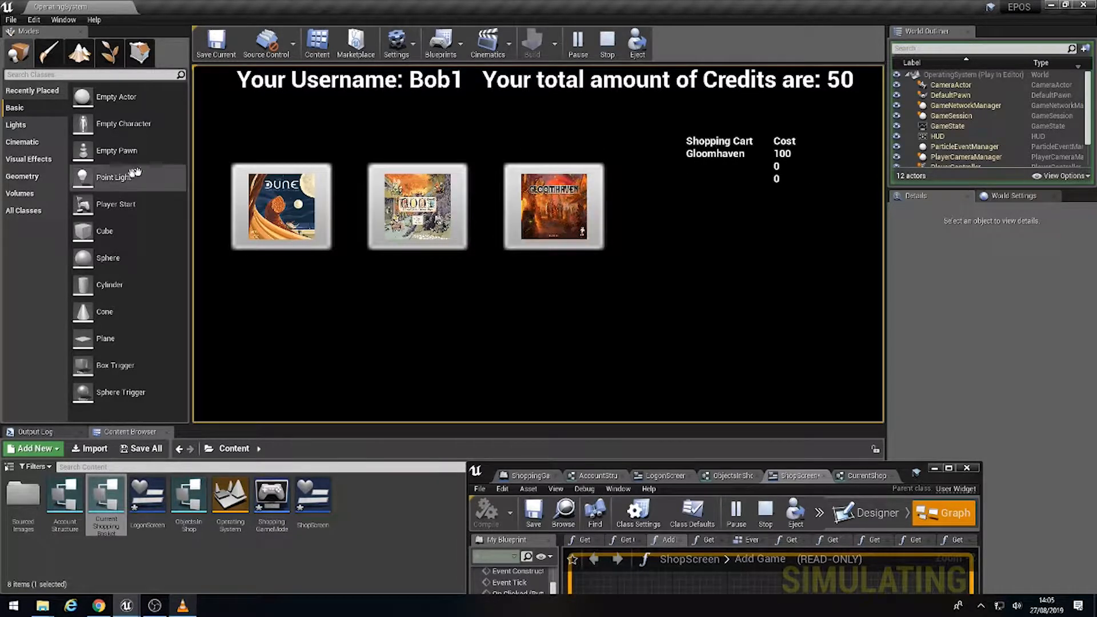
click(282, 206)
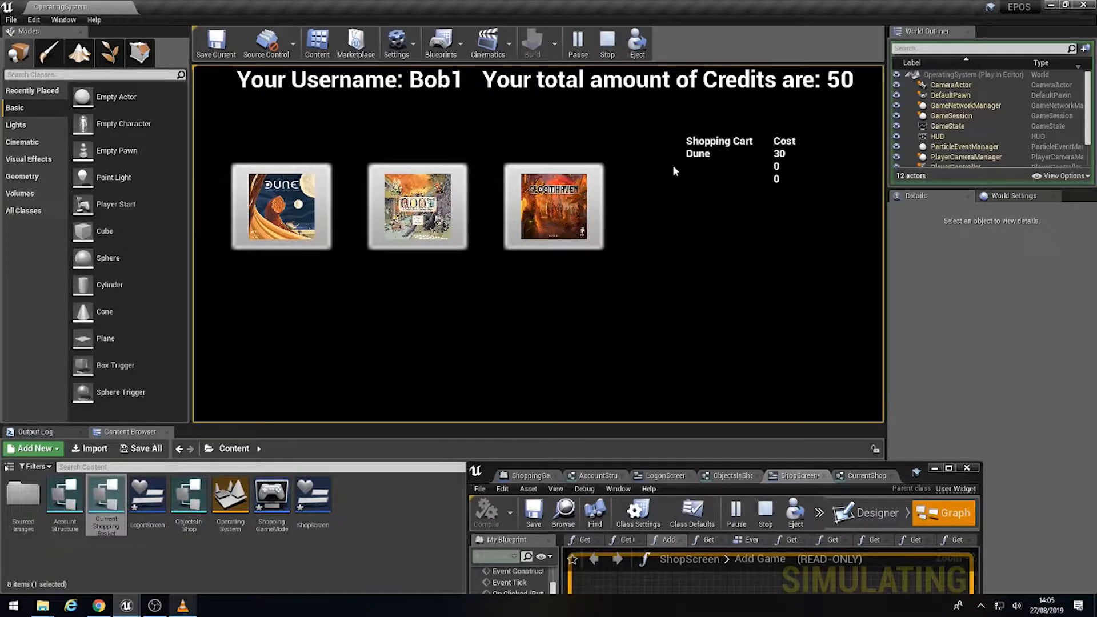
click(606, 44)
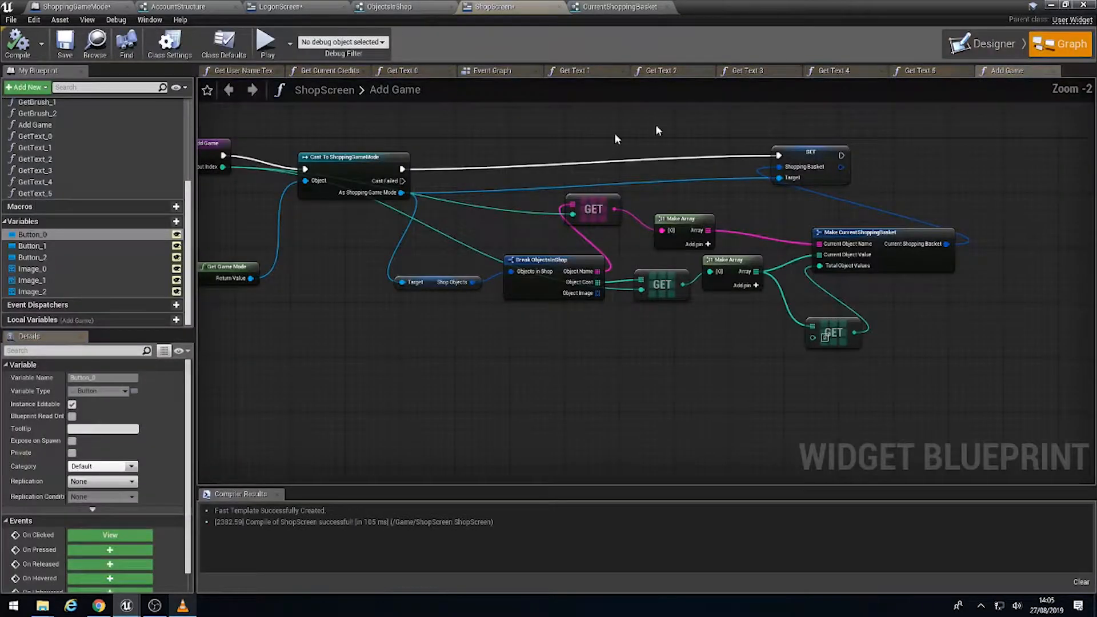
Inspect the button click events calling Add Game with their indices, then enter the Add Game function.
click(495, 71)
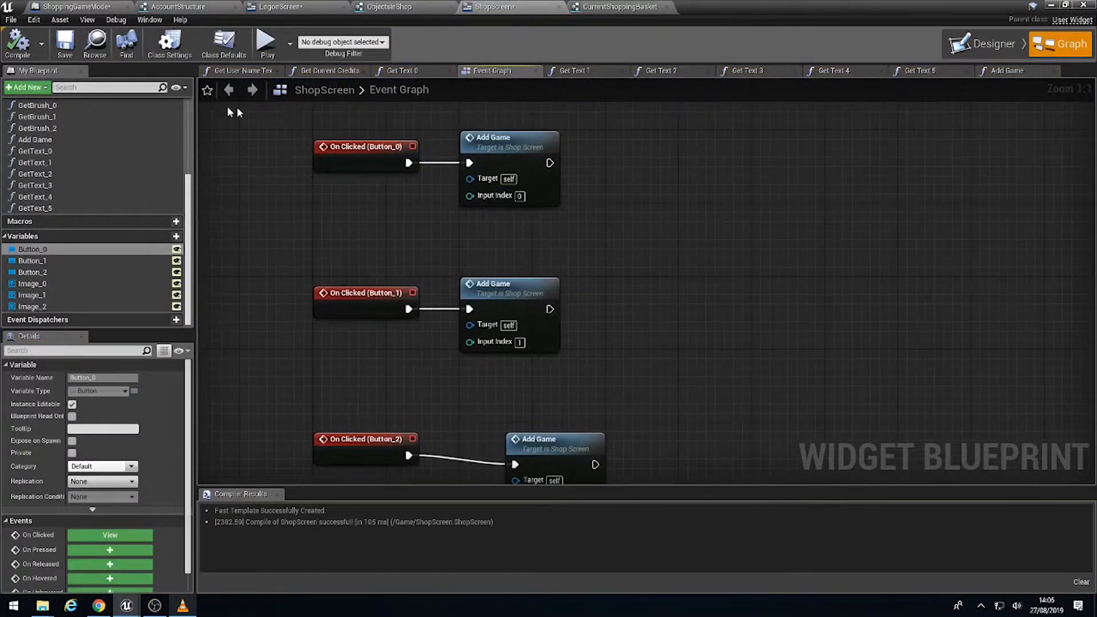
click(510, 137)
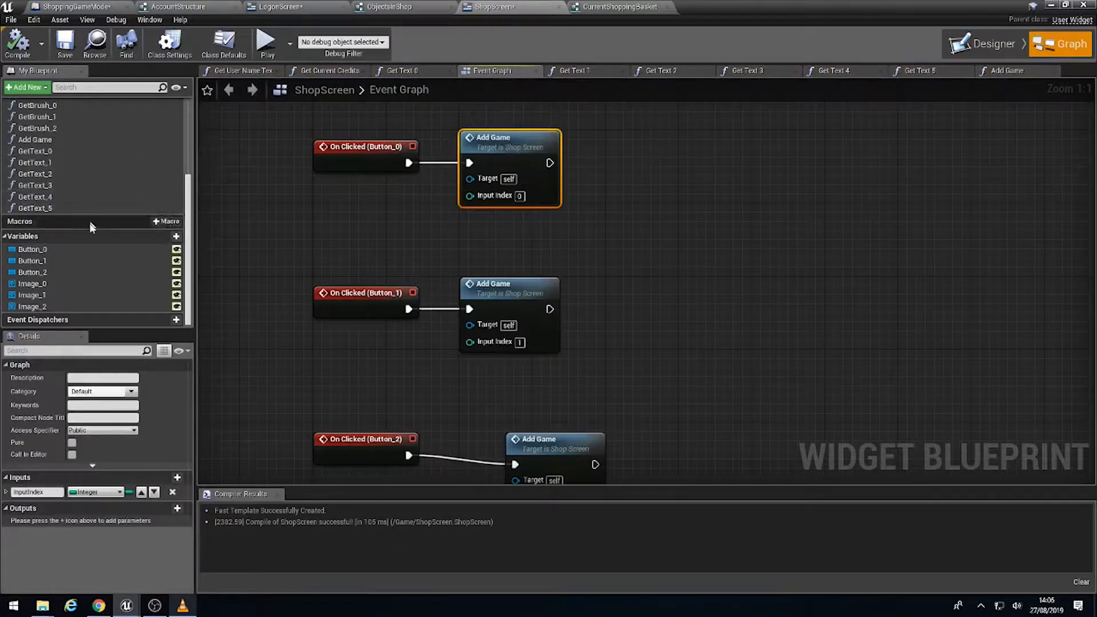
mouse_move(80, 277)
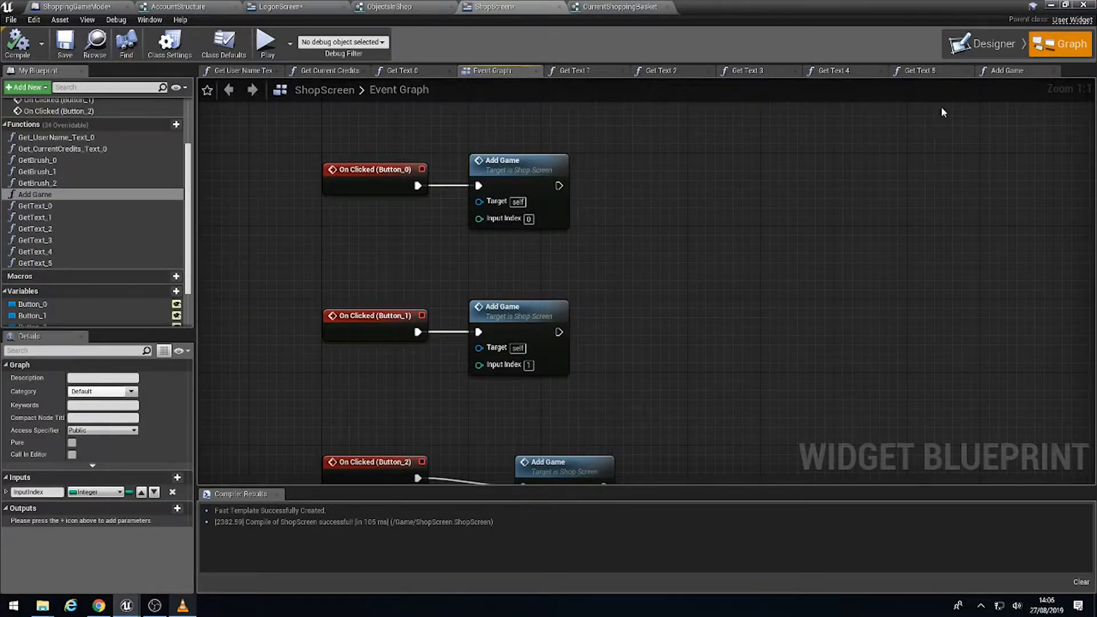
click(1013, 70)
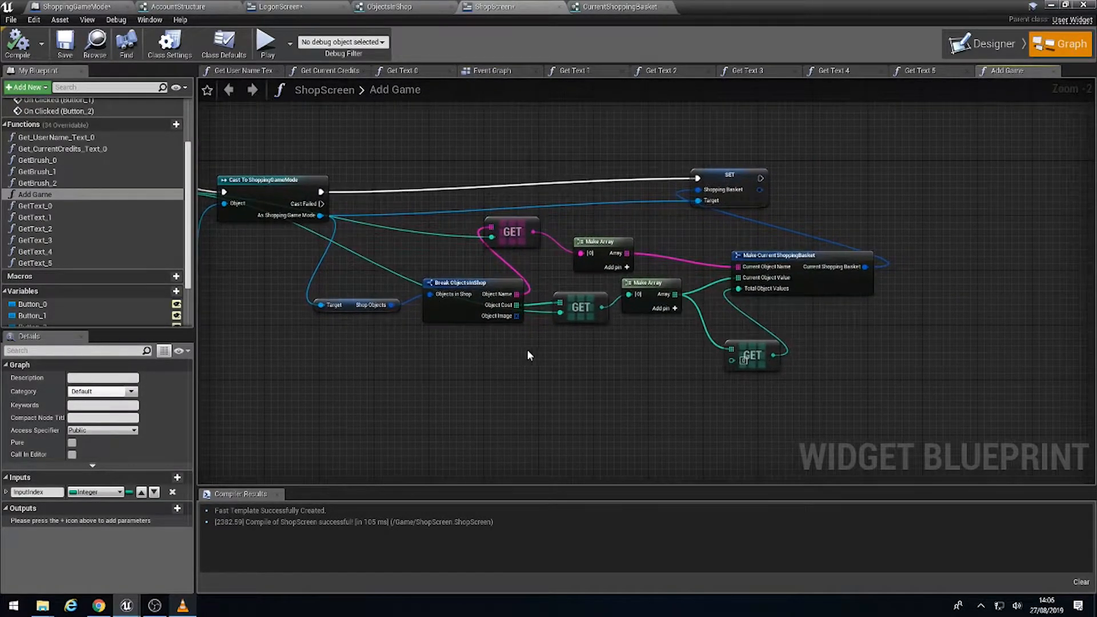
mouse_move(481, 254)
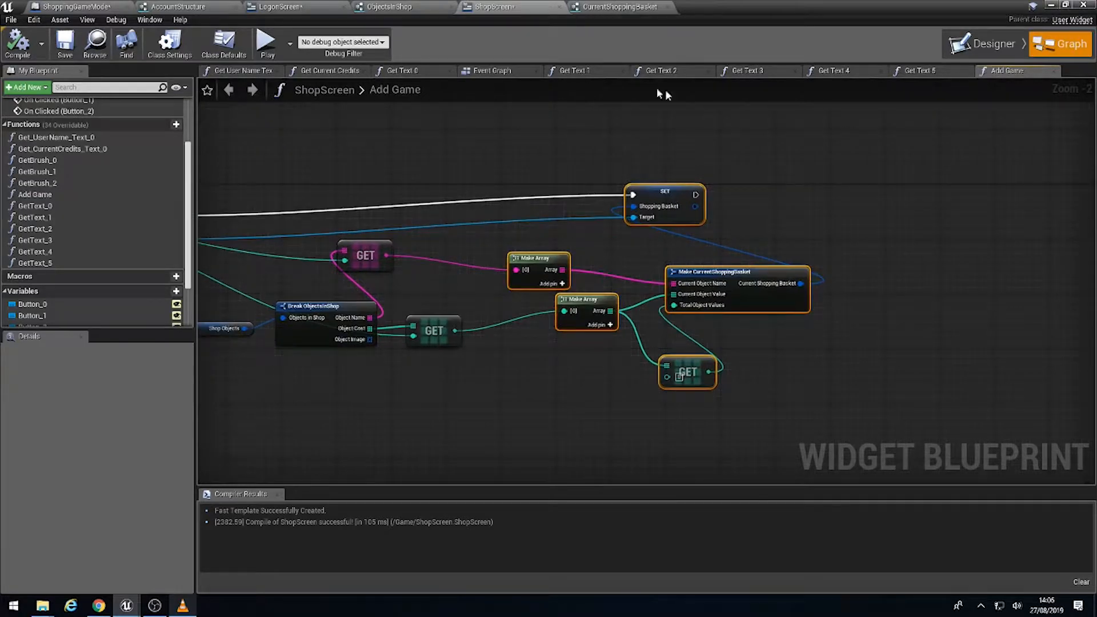
mouse_move(616, 264)
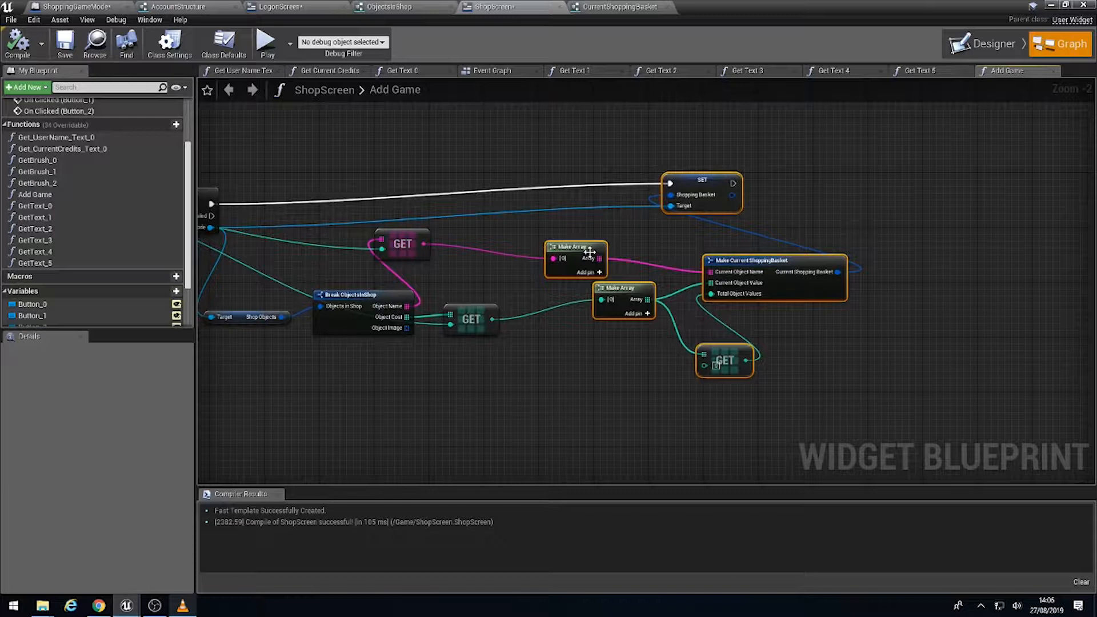
mouse_move(643, 359)
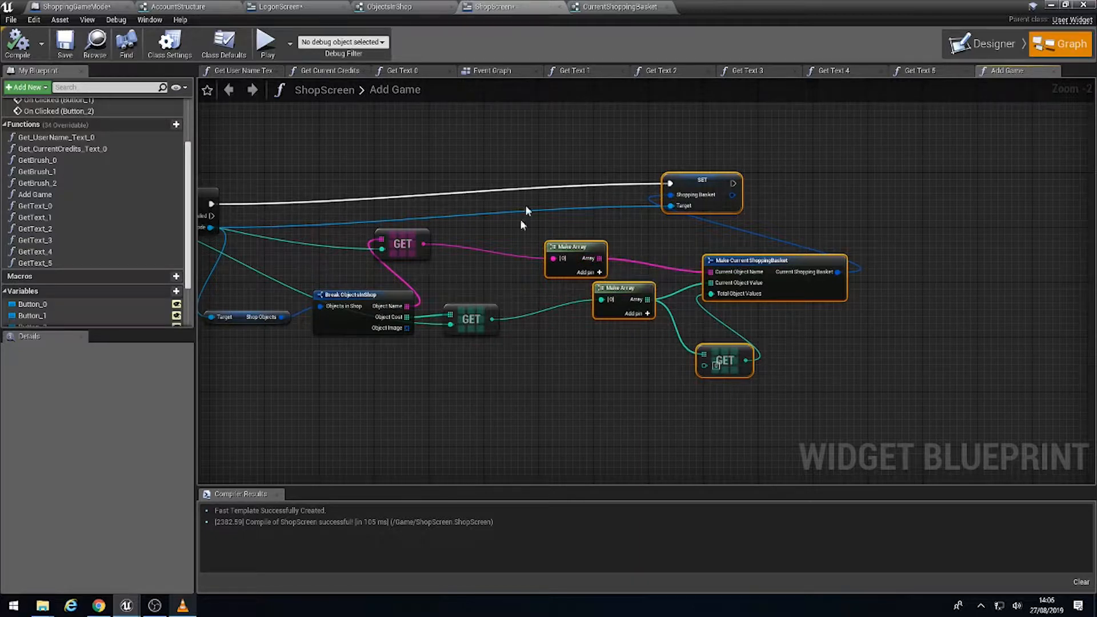
mouse_move(789, 160)
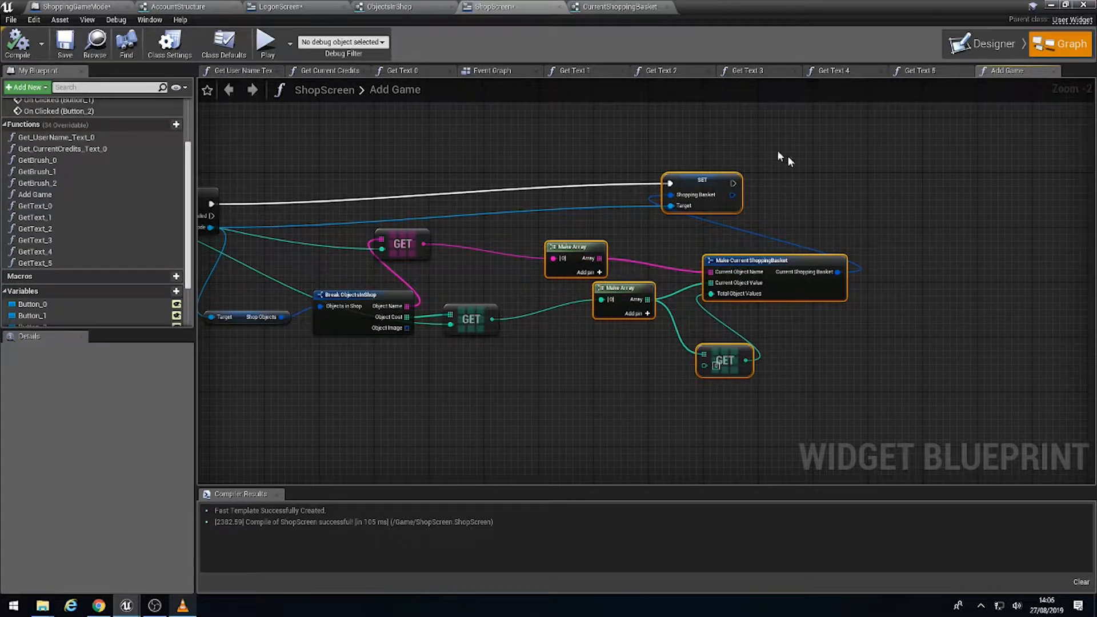
mouse_move(602, 330)
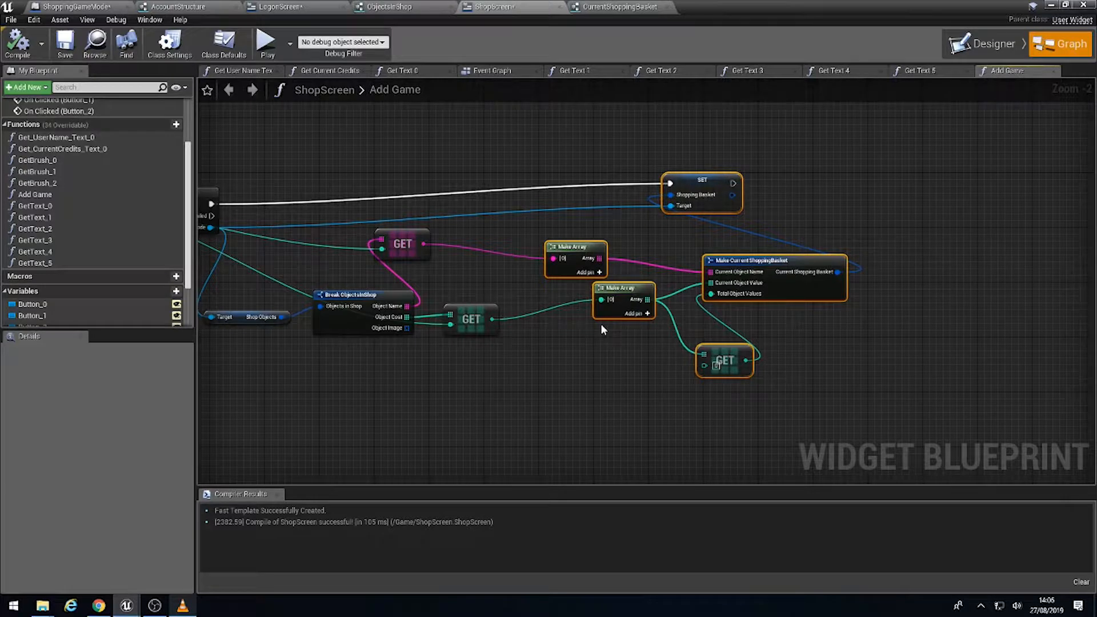
mouse_move(868, 170)
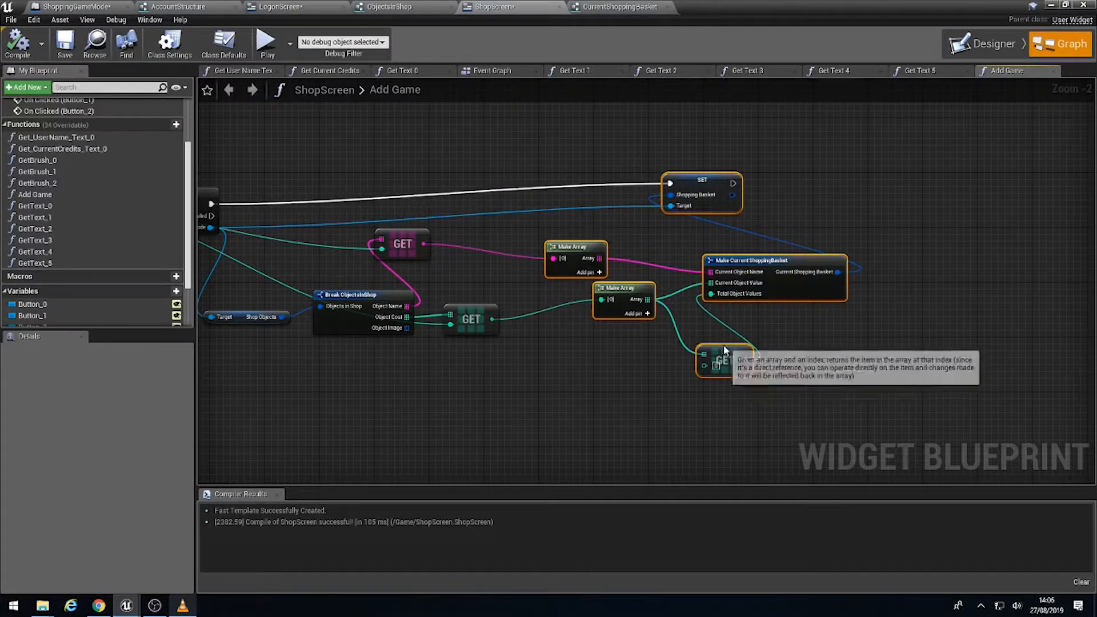
mouse_move(688, 304)
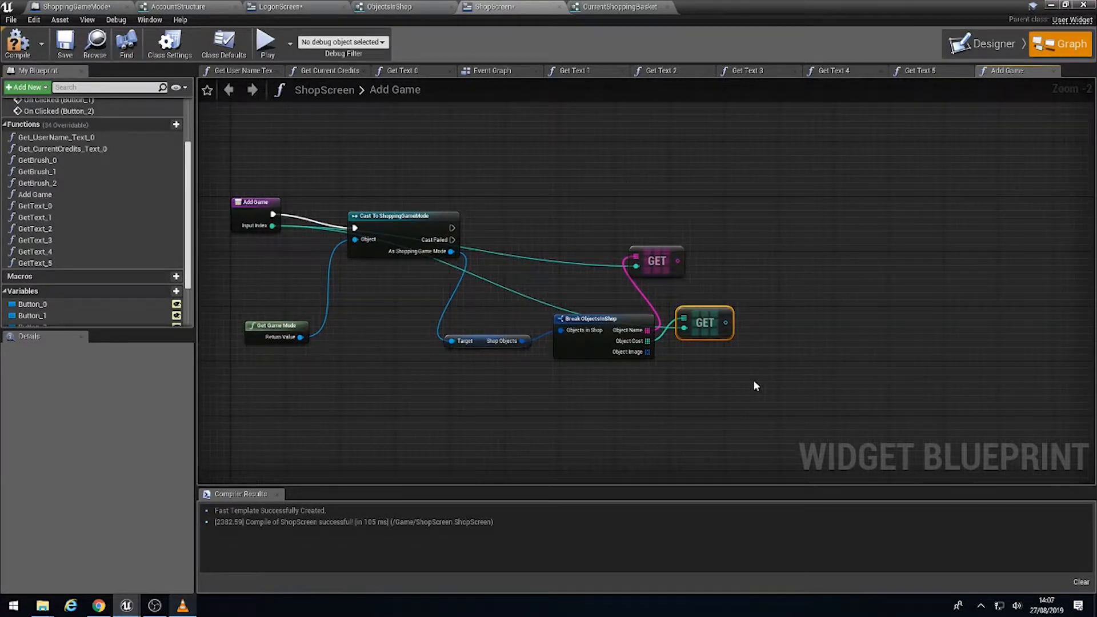
mouse_move(410, 230)
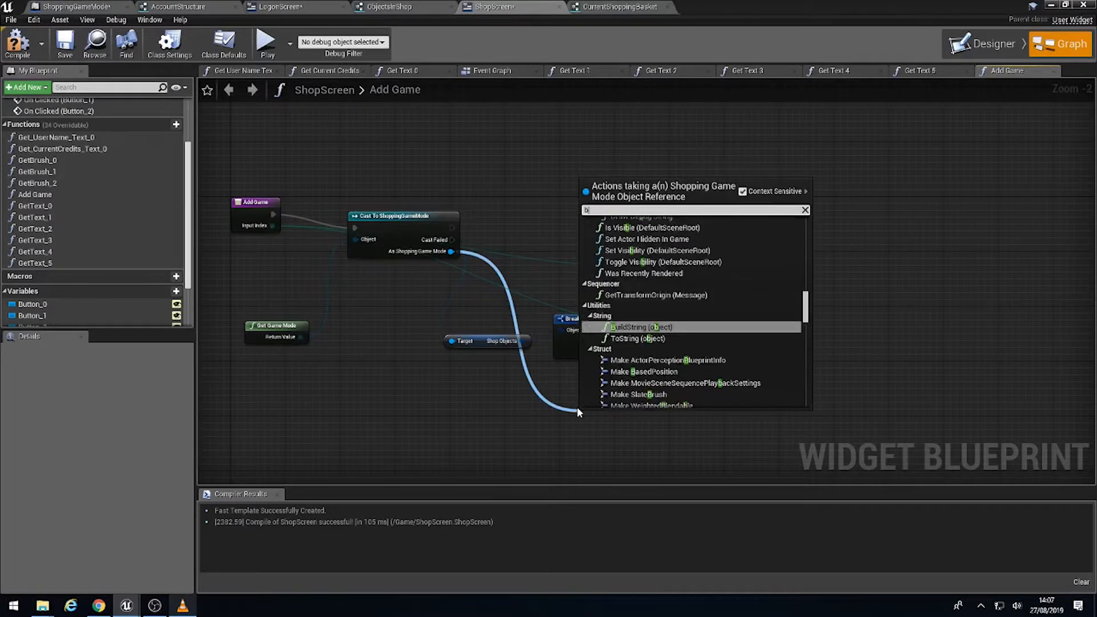
Feed the Shopping Basket getter into a Break CurrentShoppingBasket node exposing its name and value arrays.
text(as)
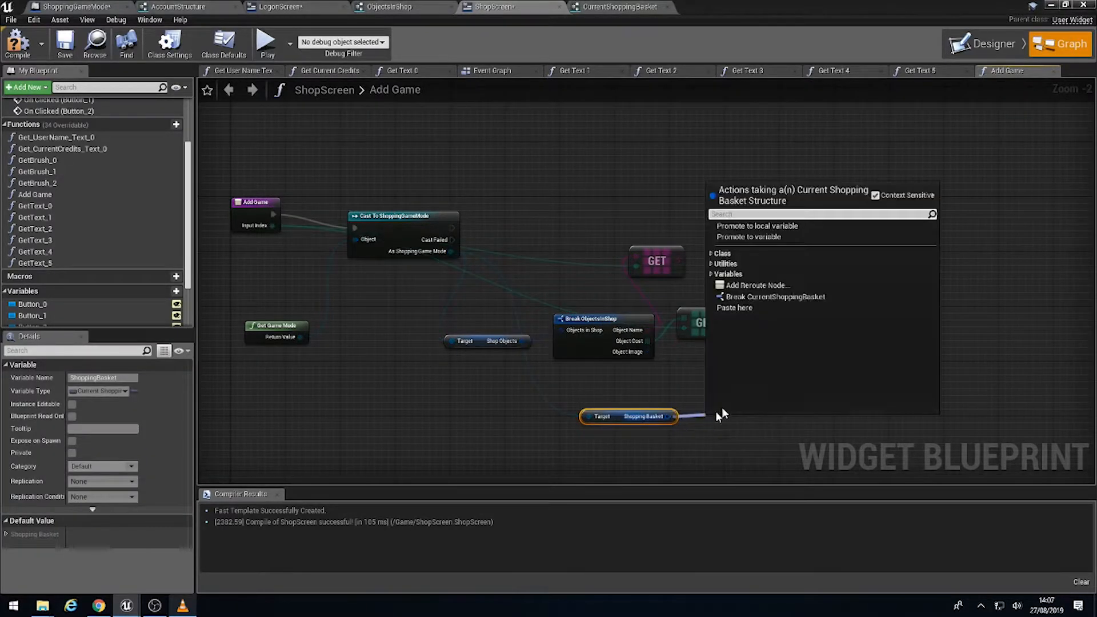
click(774, 297)
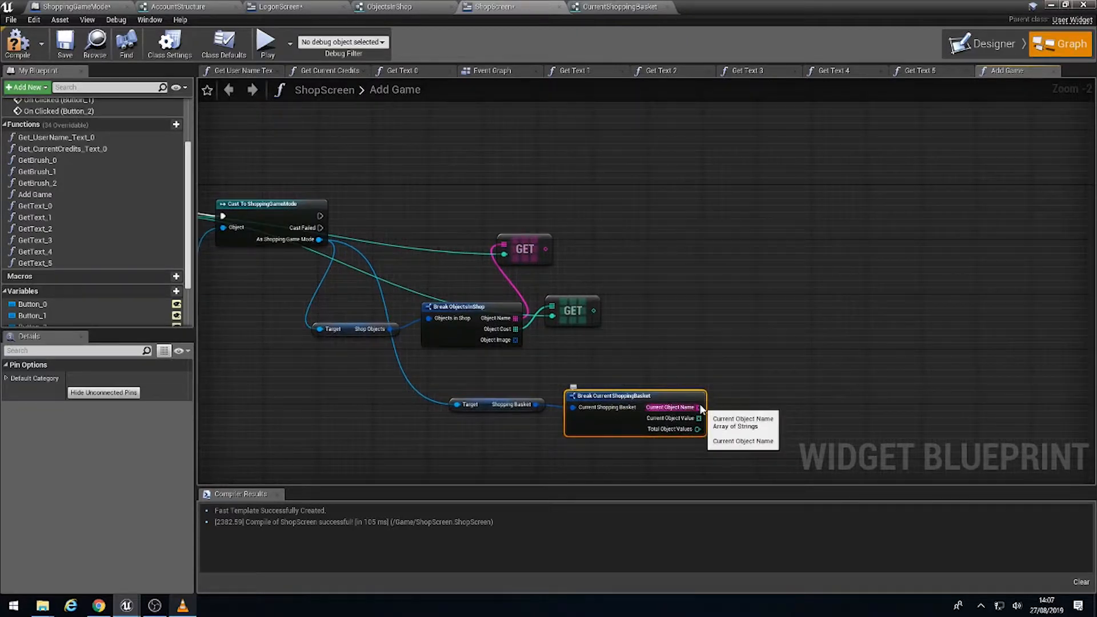
Append the chosen game's name and cost to the basket arrays with Array ADD nodes and recompile.
drag(698, 407, 713, 240)
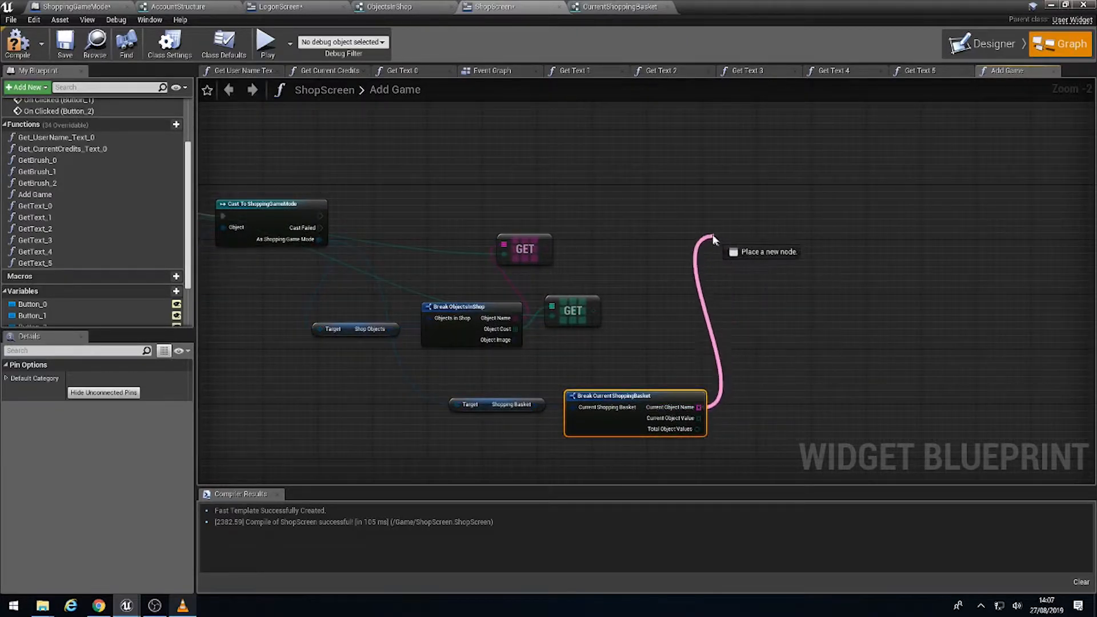
click(713, 240)
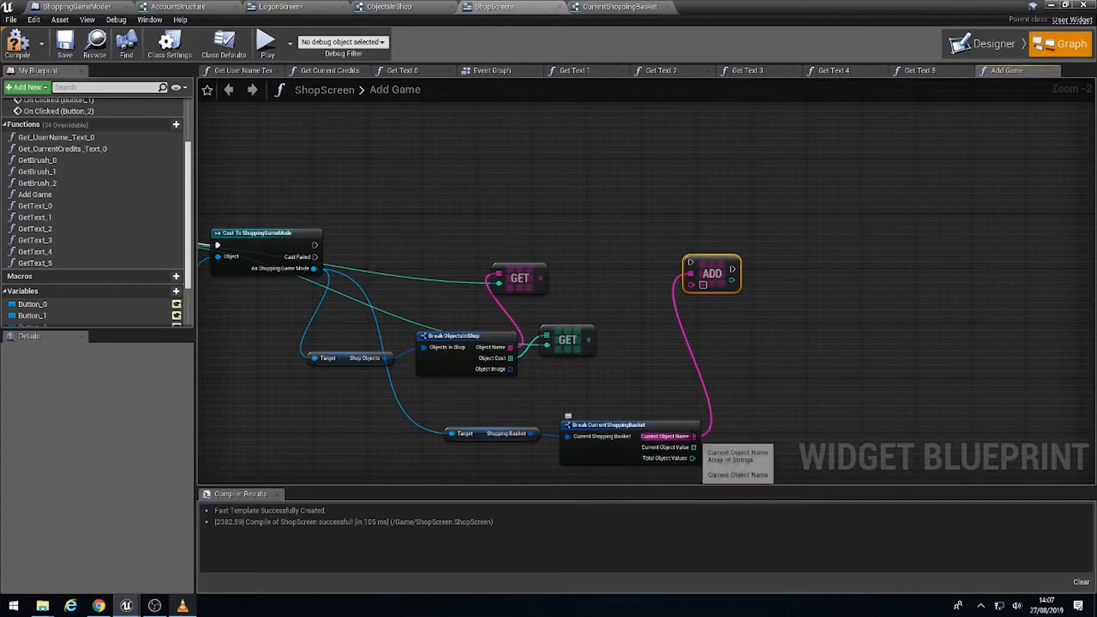
mouse_move(795, 372)
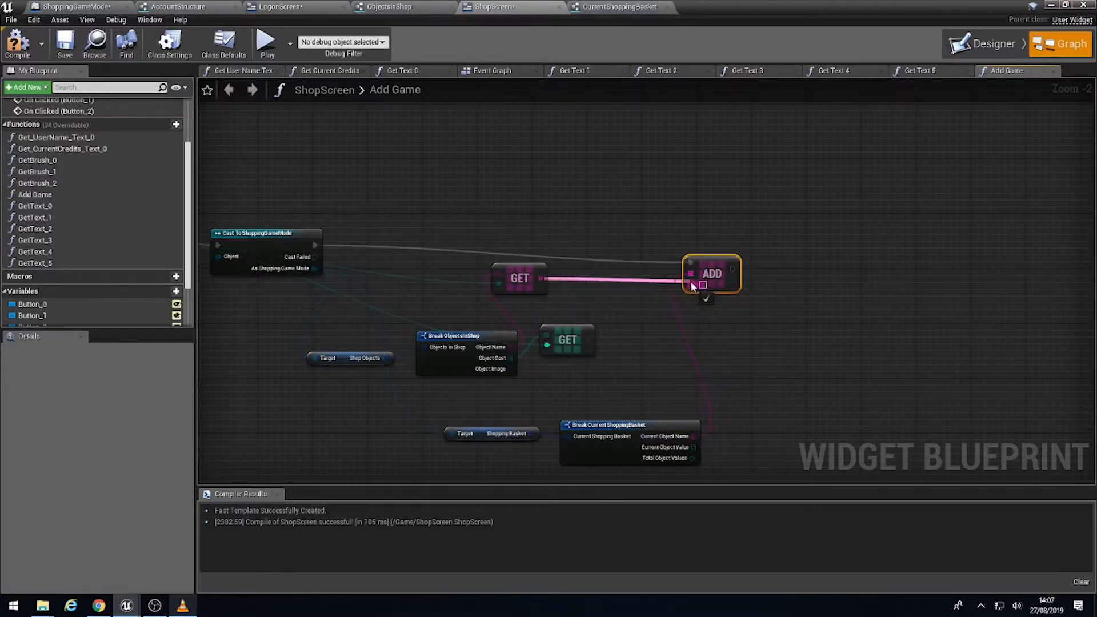
mouse_move(712, 273)
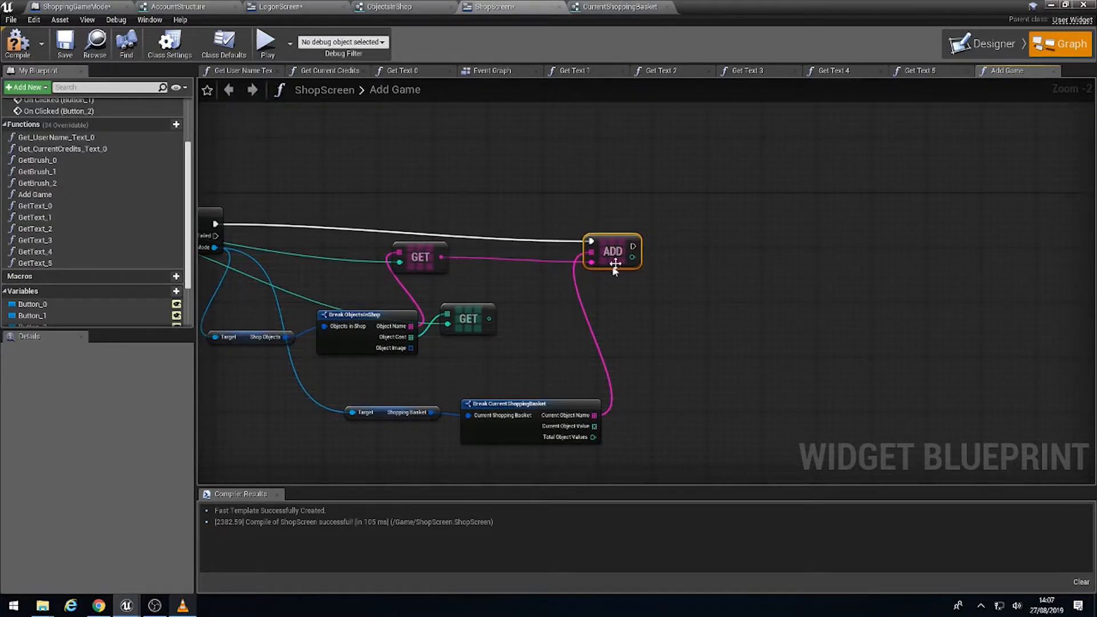
drag(594, 426, 683, 333)
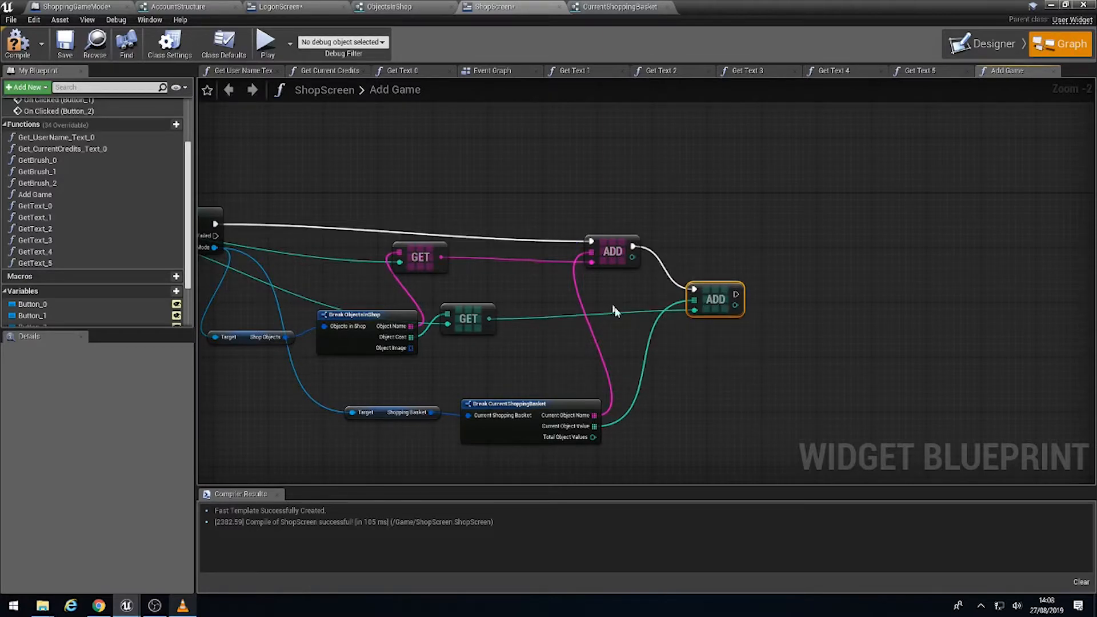
drag(616, 311, 715, 373)
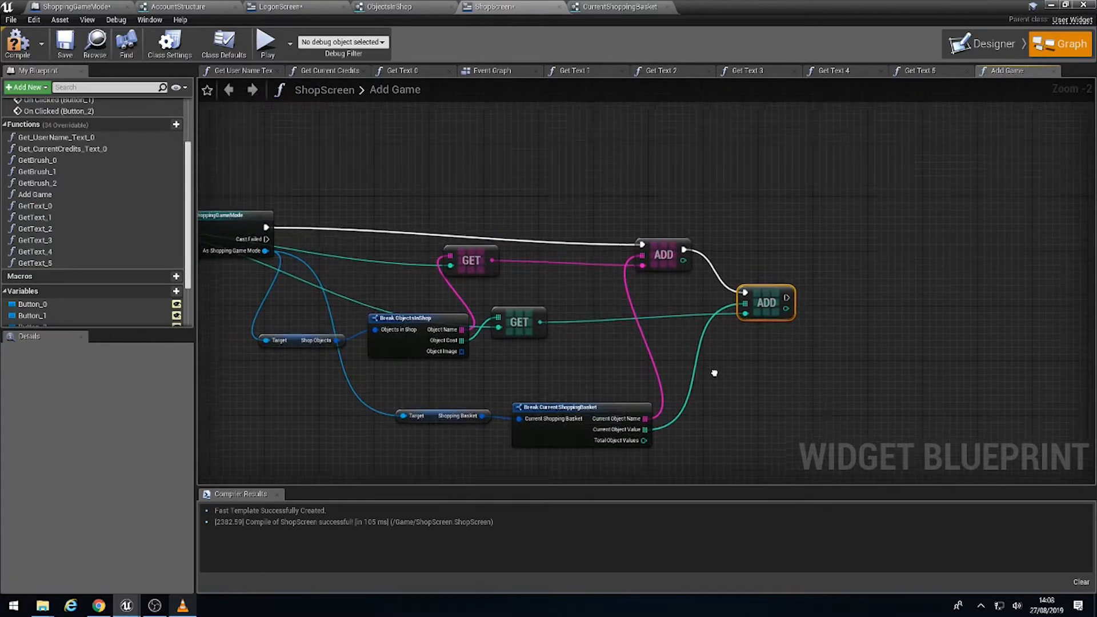
drag(713, 373, 553, 379)
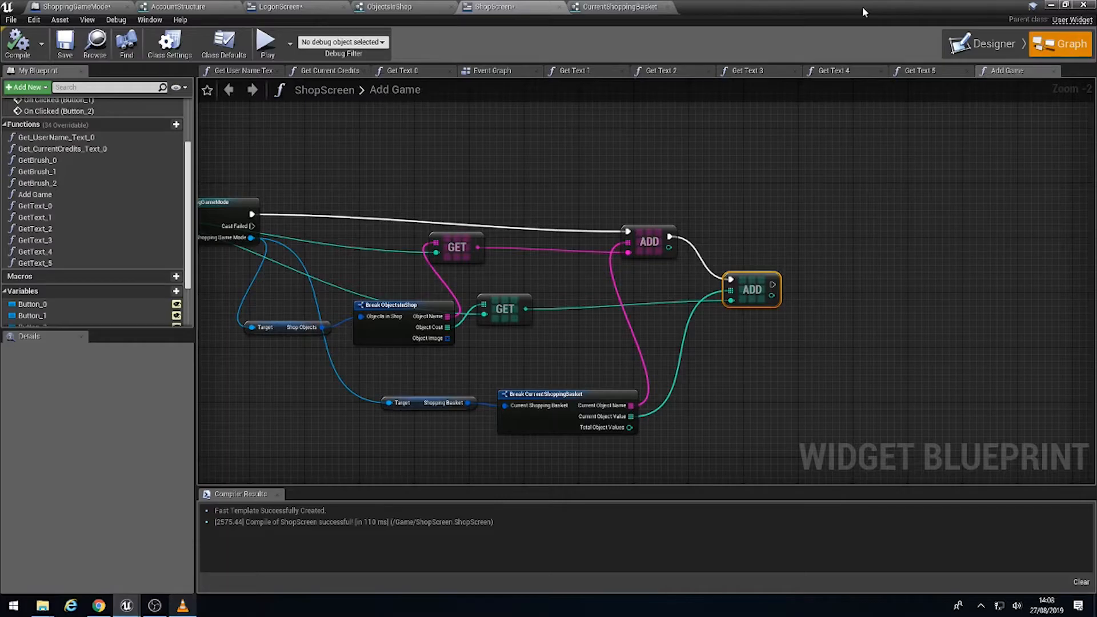
Play the game and log on with the password to reach the shop showing Root and Gloomhaven.
click(264, 43)
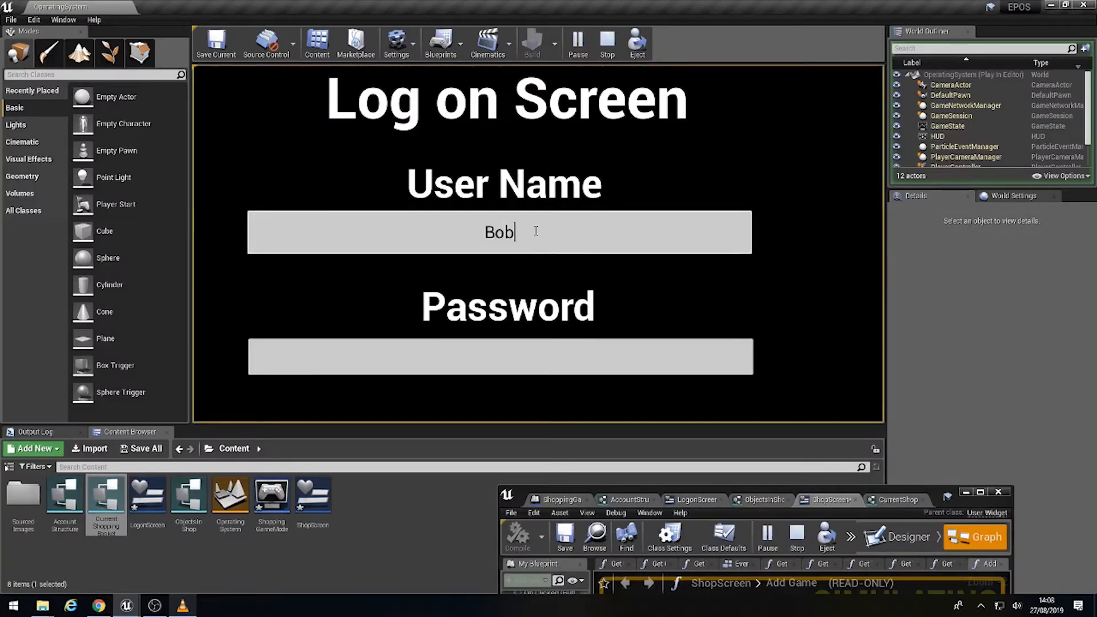
text(Pass)
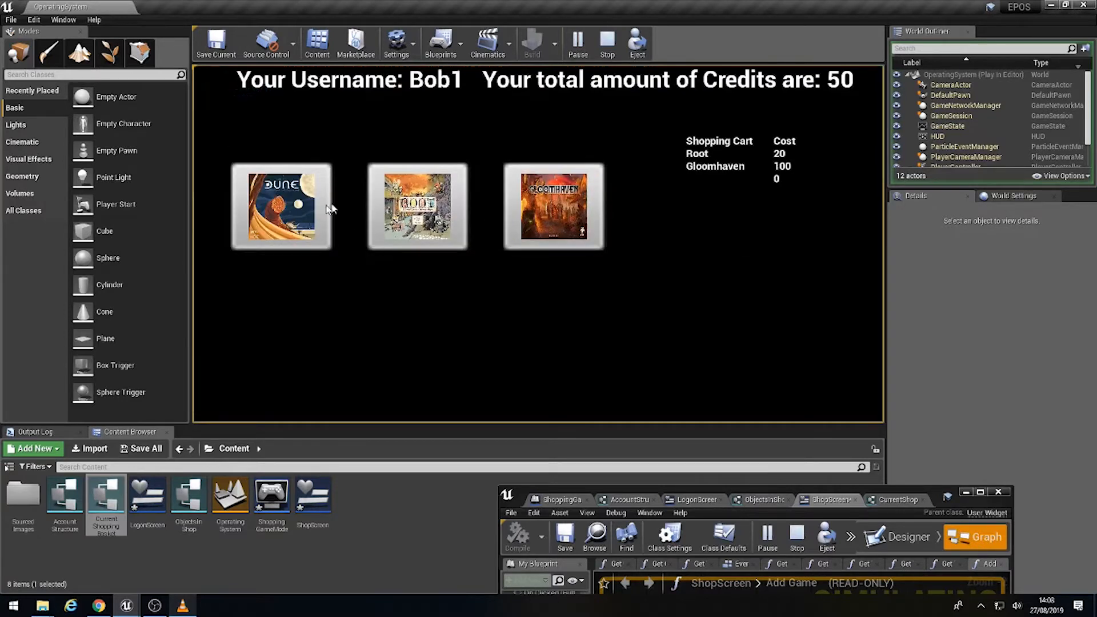
Buy Dune in the running shop so it appears in the cart at cost 30 below Root and Gloomhaven.
click(281, 207)
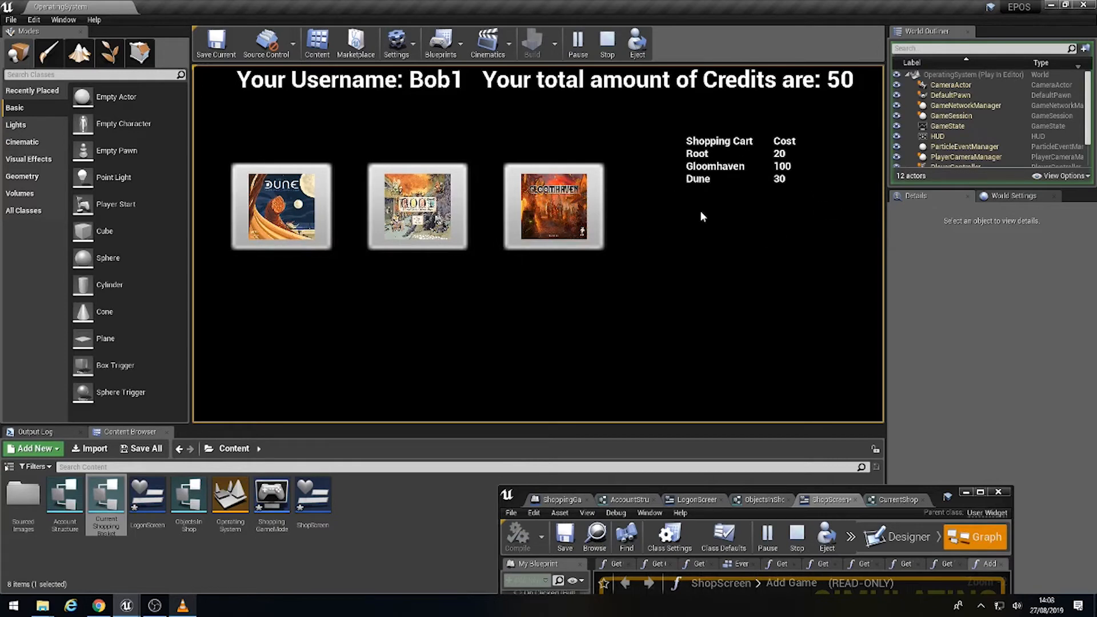
mouse_move(697, 216)
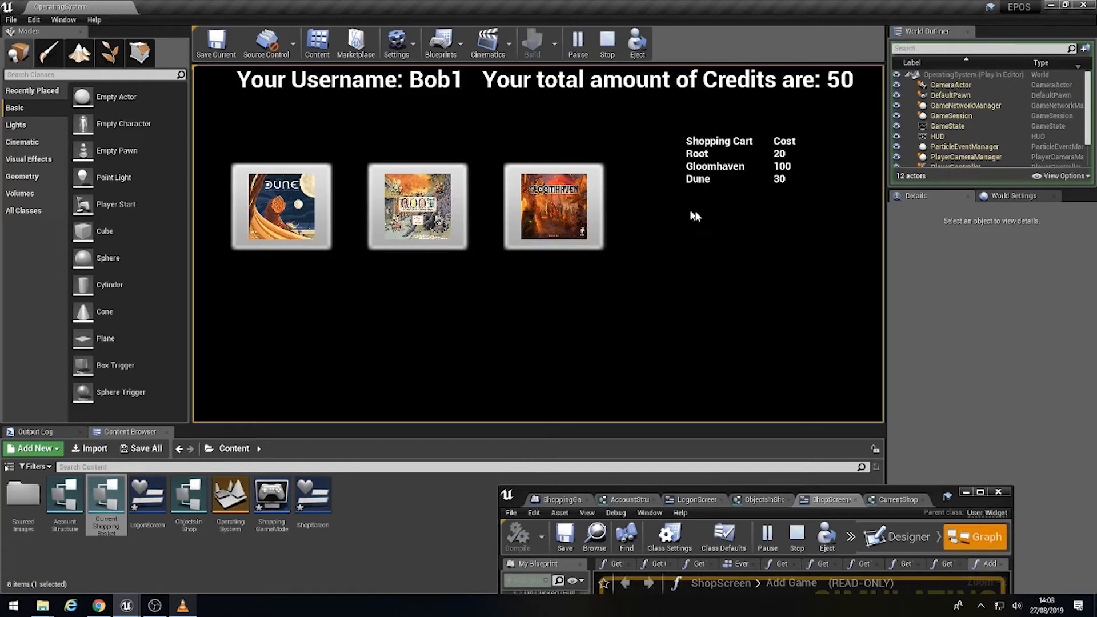
mouse_move(729, 209)
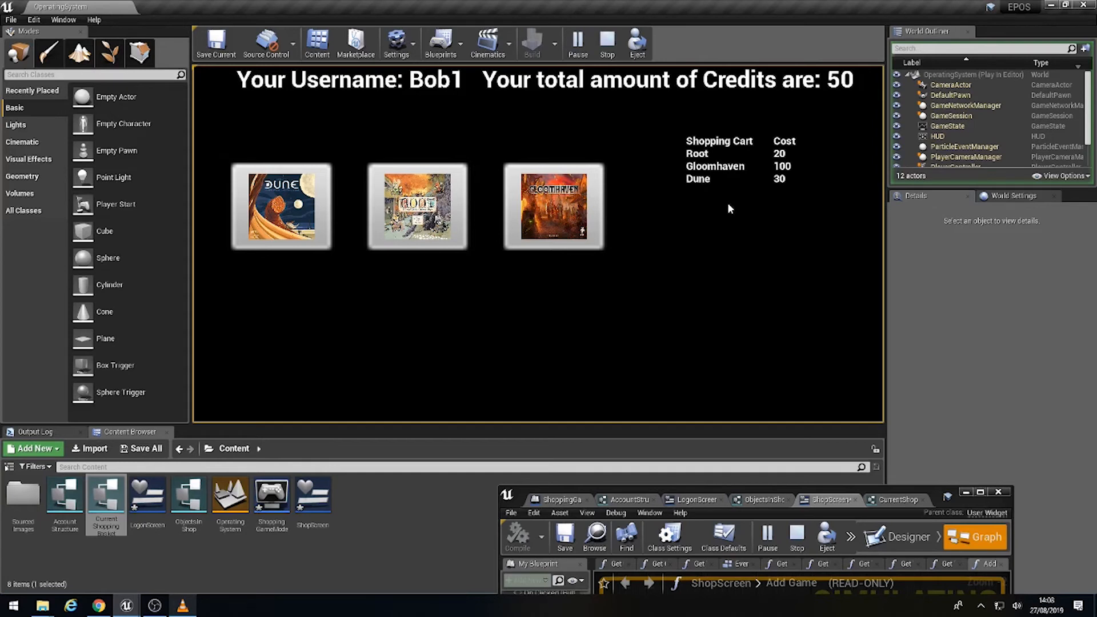
mouse_move(731, 202)
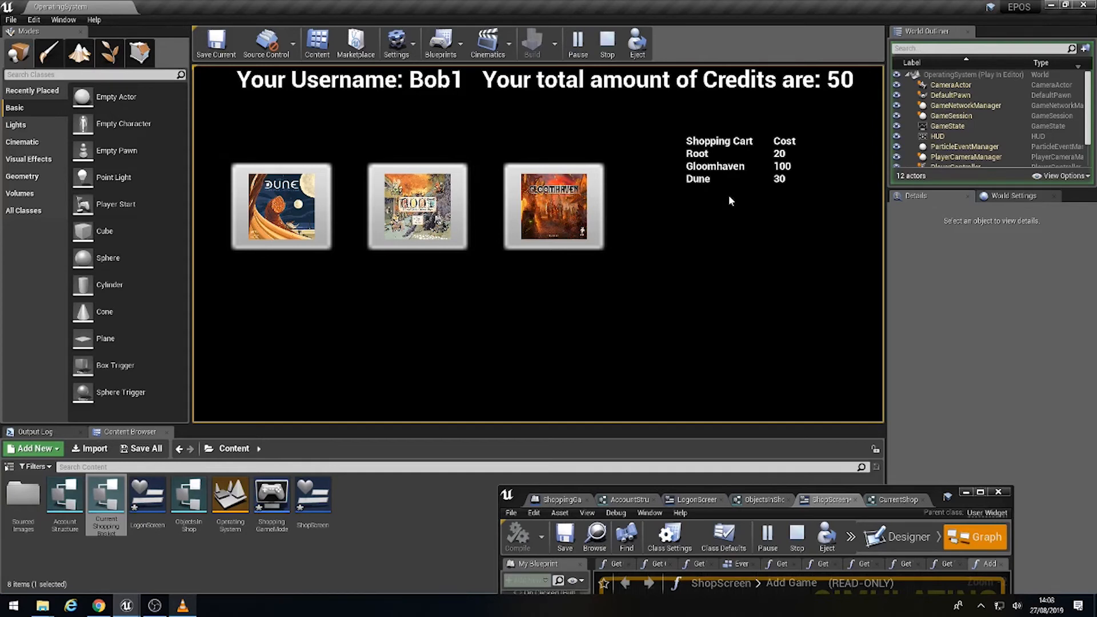
mouse_move(586, 277)
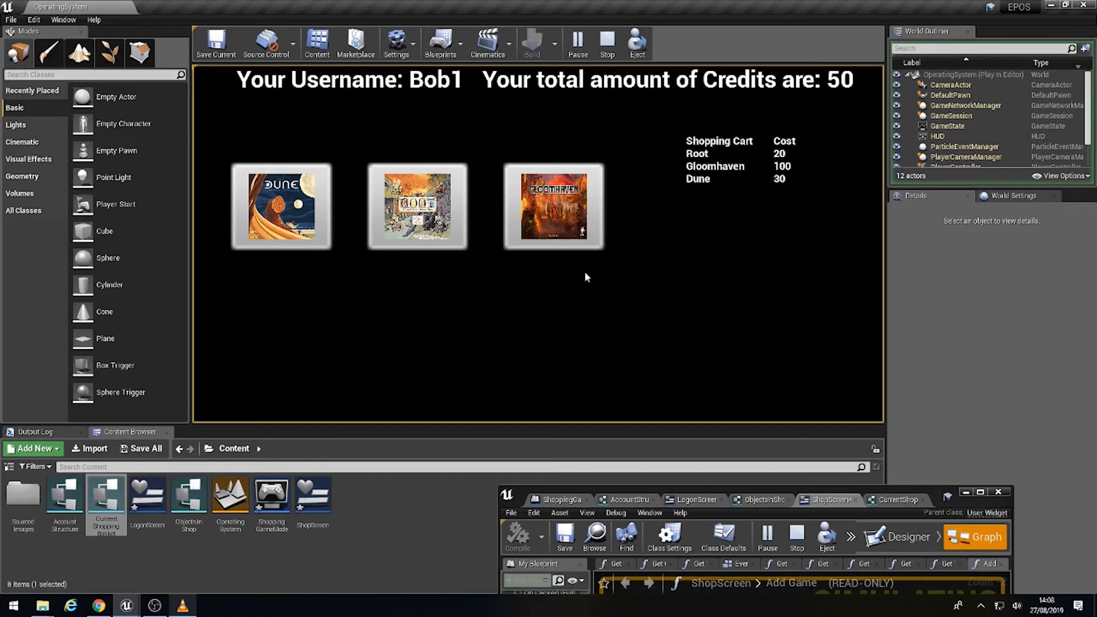